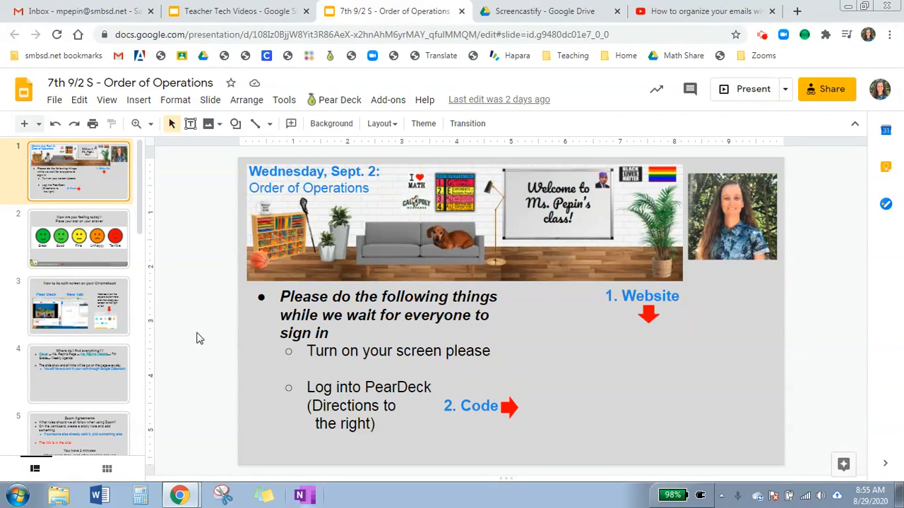
mouse_move(217, 245)
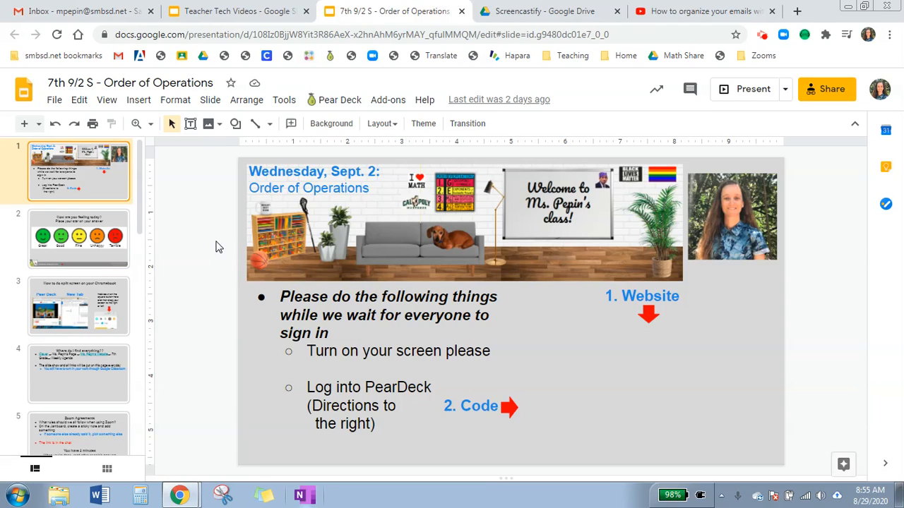
mouse_move(208, 204)
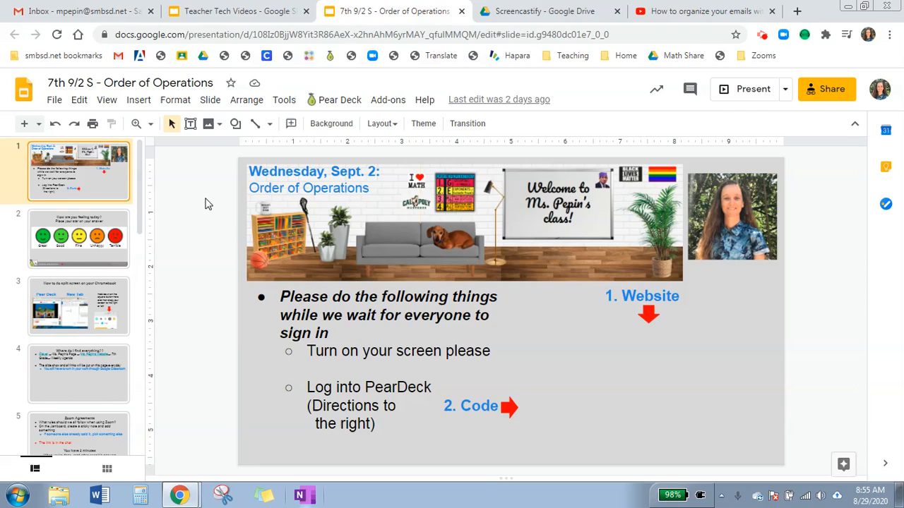
mouse_move(88, 183)
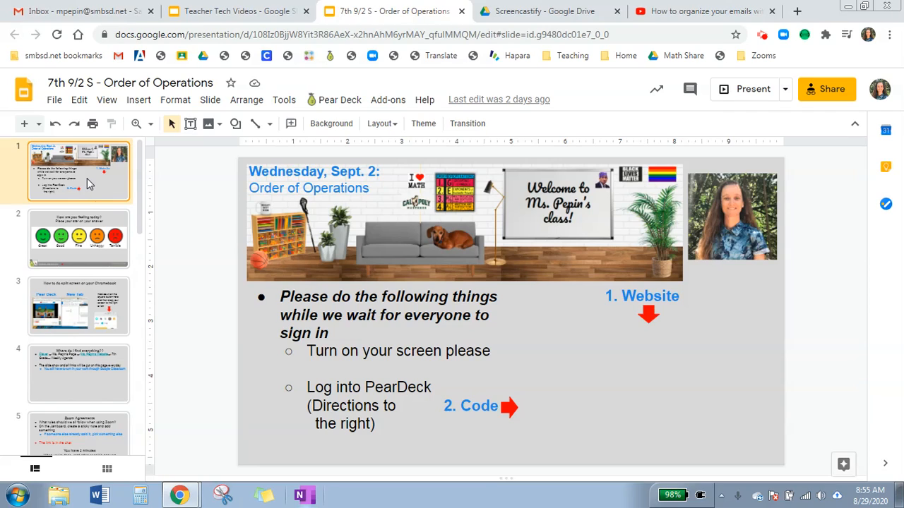
mouse_move(86, 175)
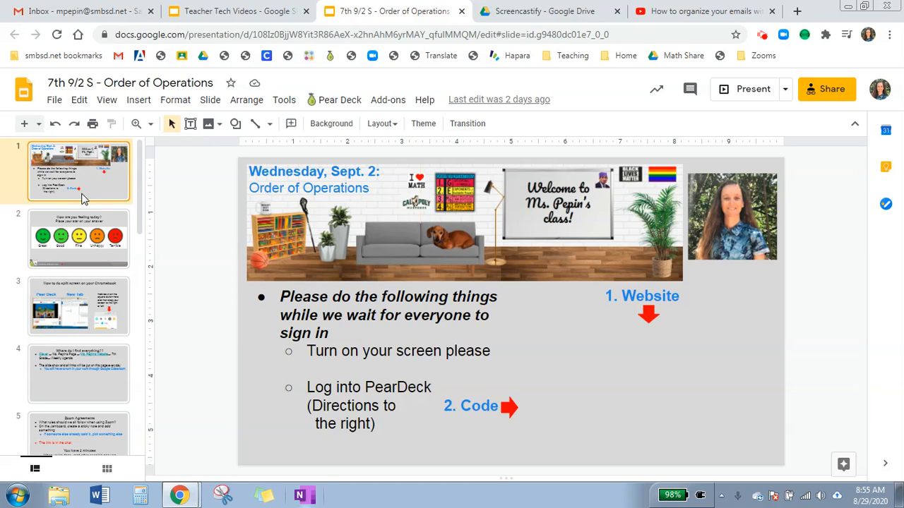
Open slide 13, the Wednesday homework overview on area and perimeter.
scroll("down", 3)
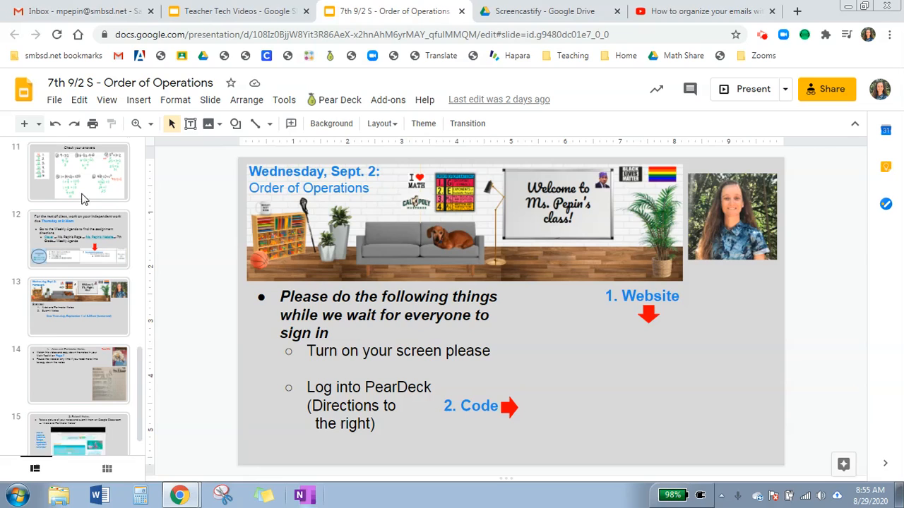
left_click(77, 286)
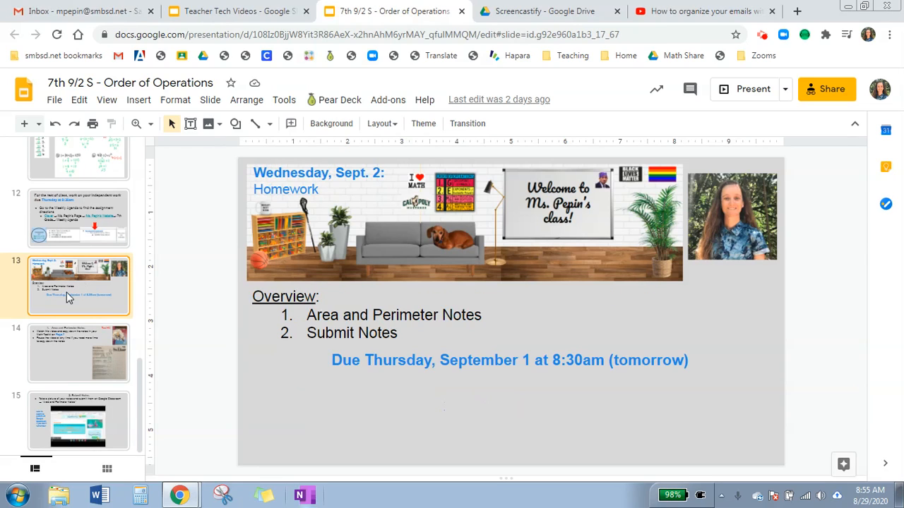
mouse_move(71, 273)
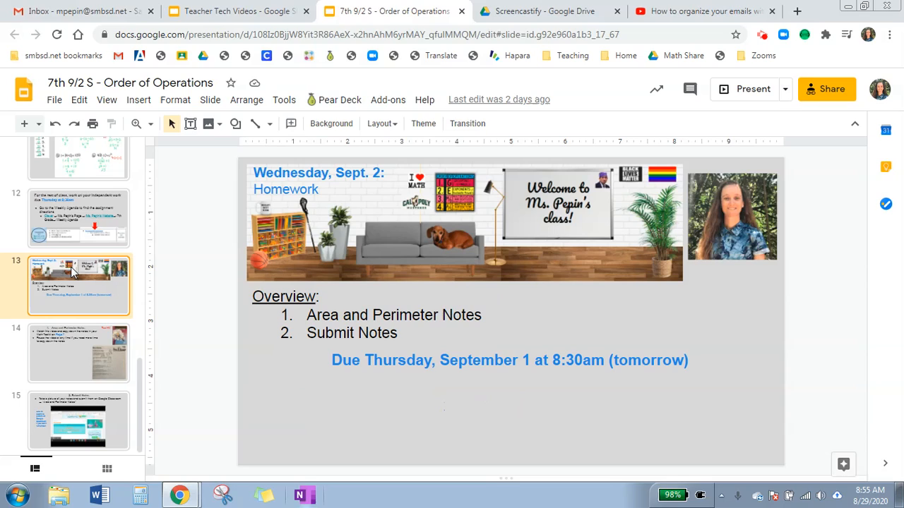
mouse_move(82, 297)
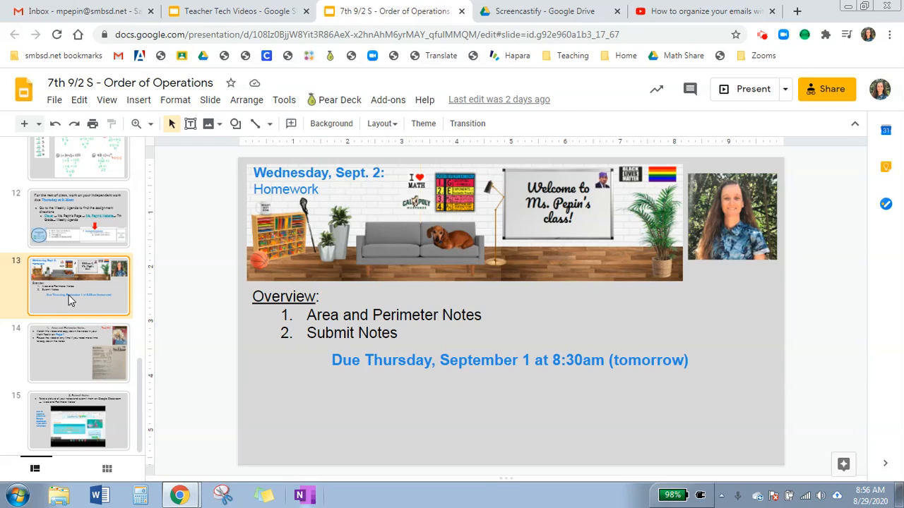
mouse_move(70, 357)
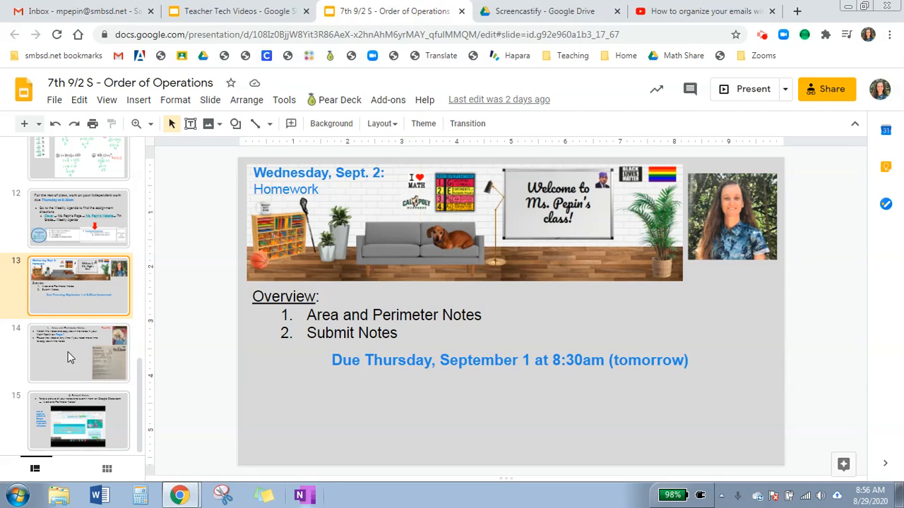
mouse_move(62, 303)
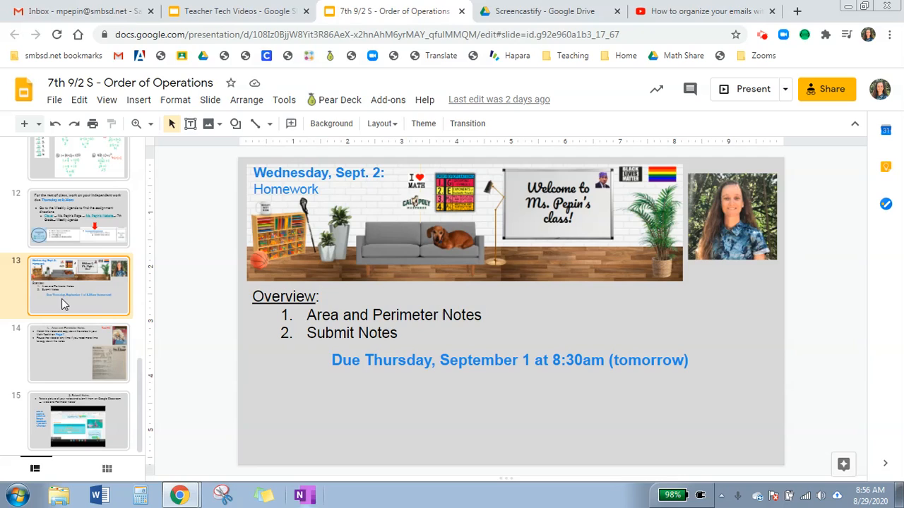
mouse_move(41, 297)
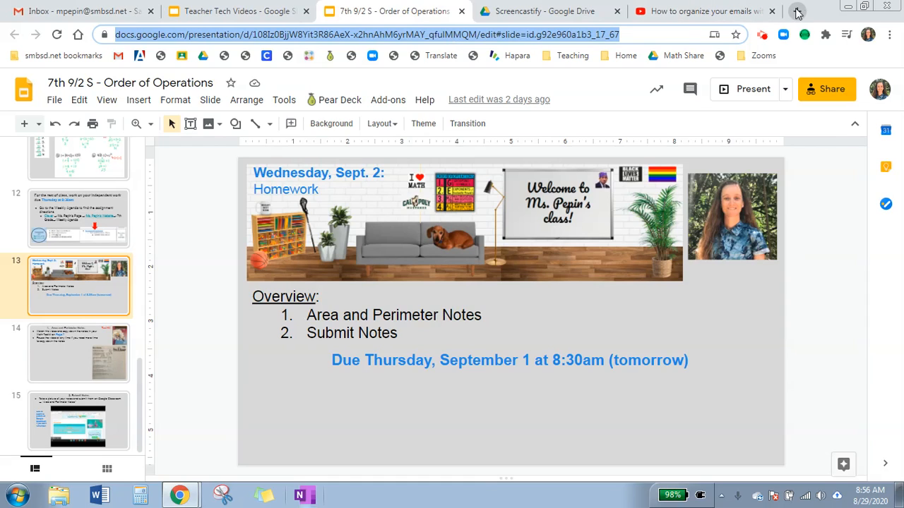
Open a new Chrome tab and sign out of the school Google account.
left_click(796, 10)
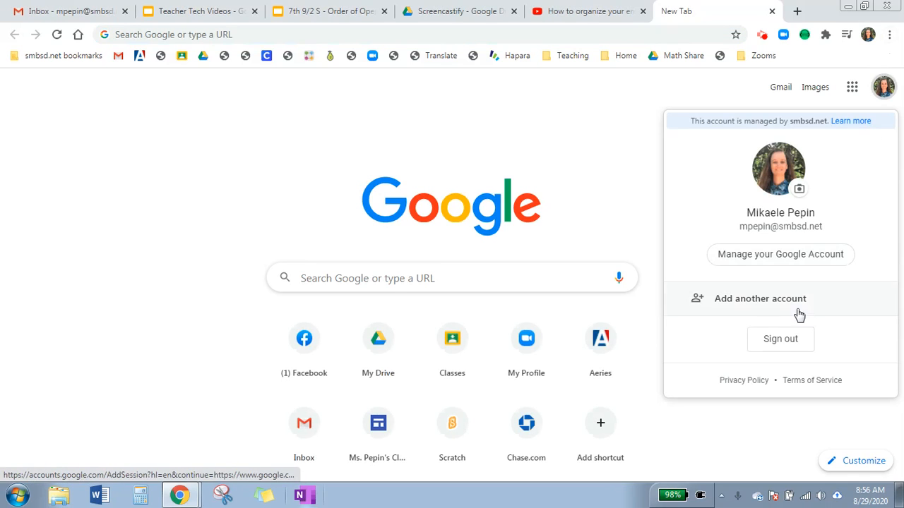
left_click(780, 338)
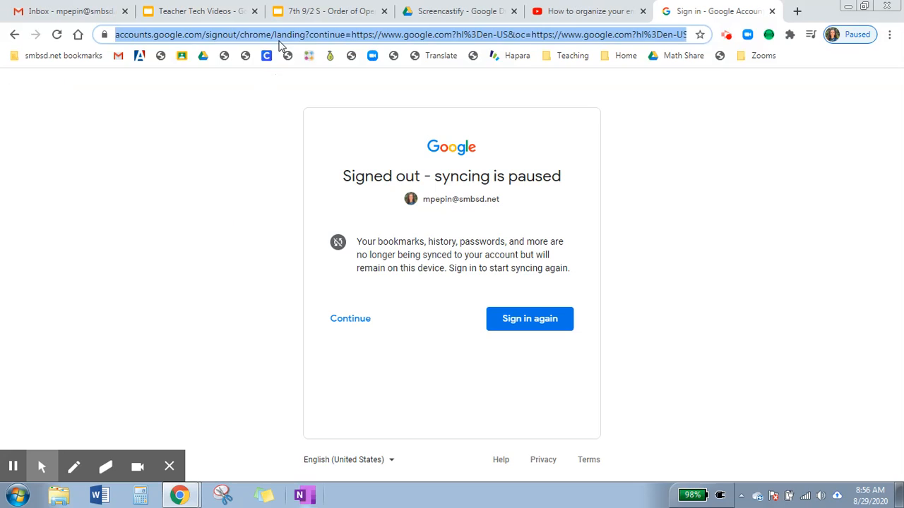
Load the copied slide 13 link of the Order of Operations deck while signed out.
left_click(350, 318)
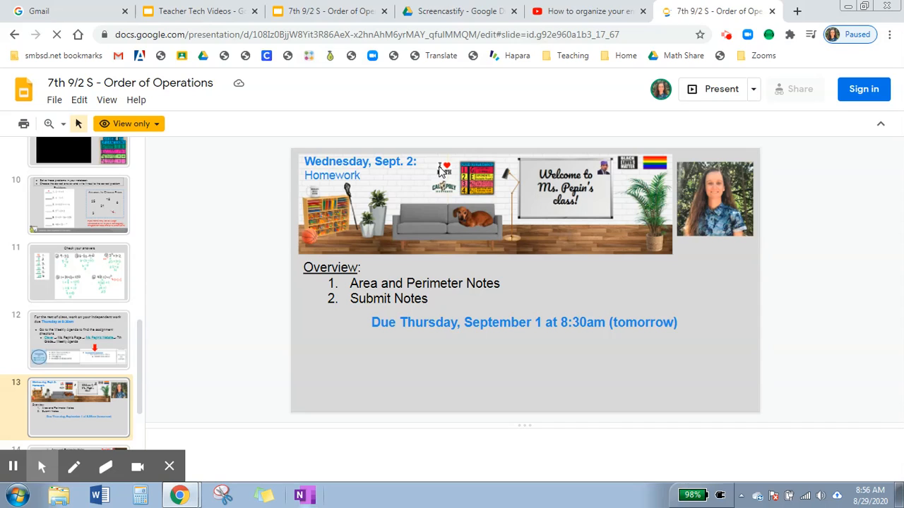
mouse_move(434, 163)
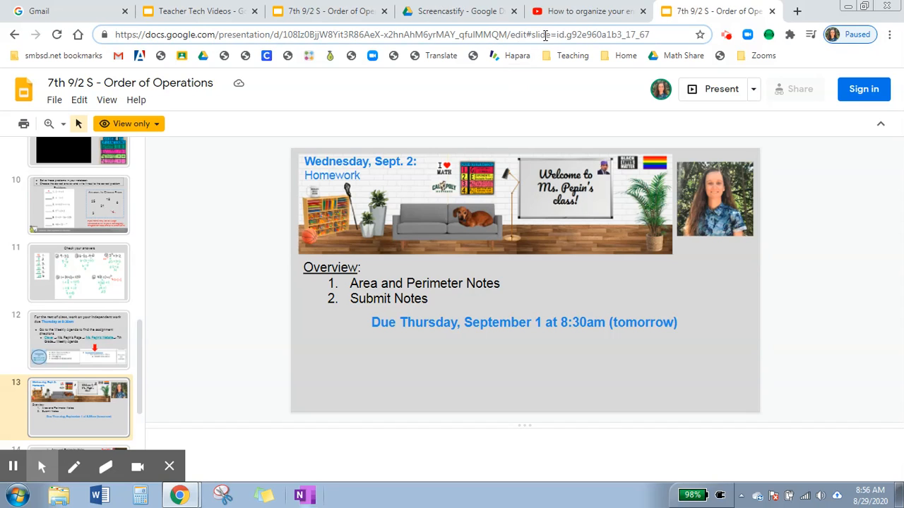
Switch the slide 13 link from 'edit' to 'present' and dismiss the media permission notice.
left_click(396, 34)
type("presen")
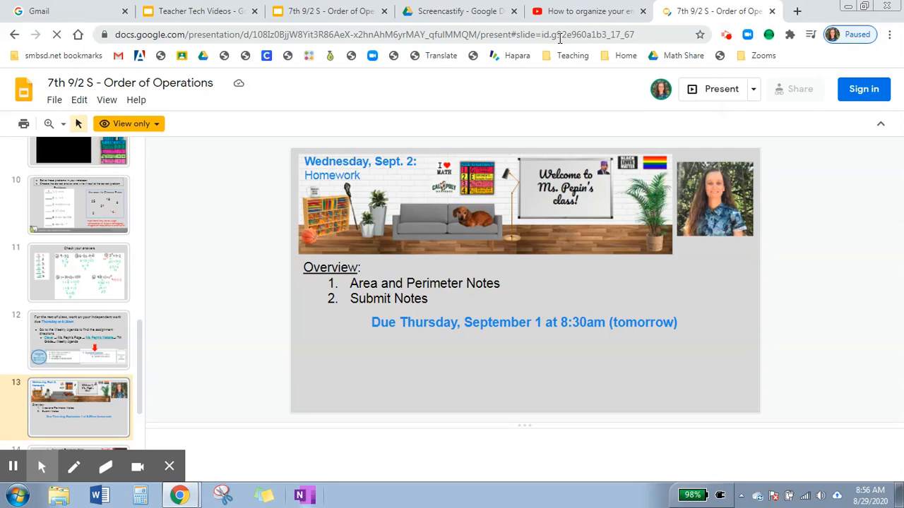
left_click(721, 89)
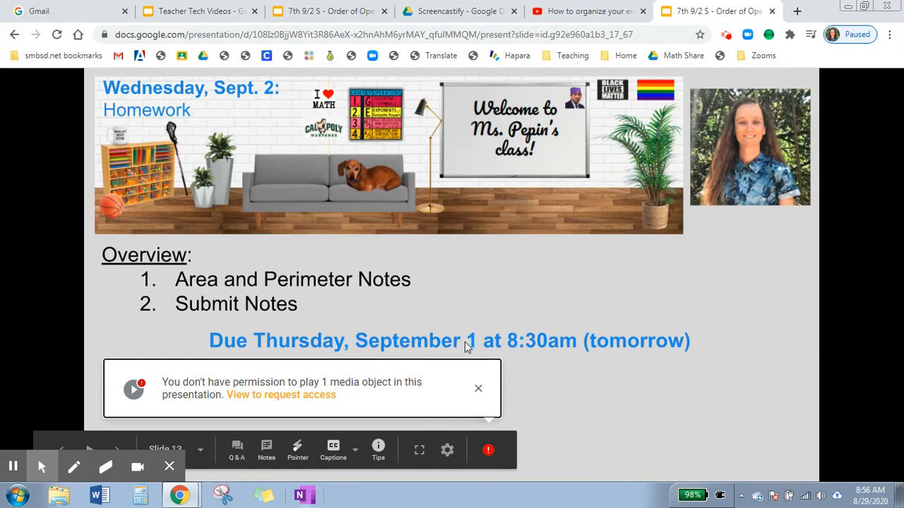
left_click(478, 388)
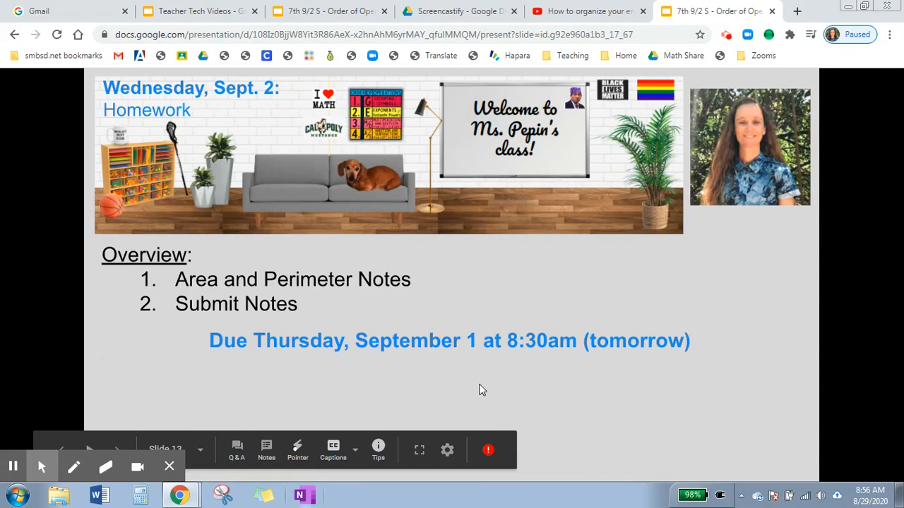